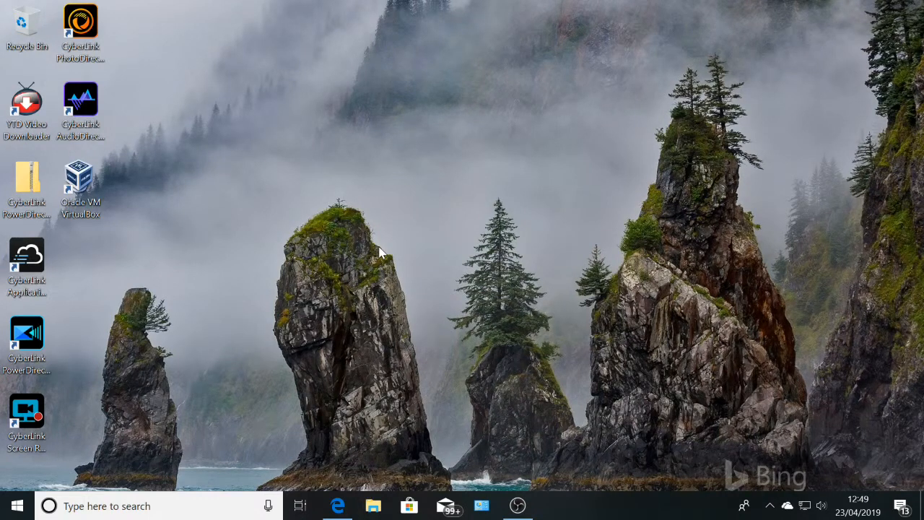
mouse_move(410, 253)
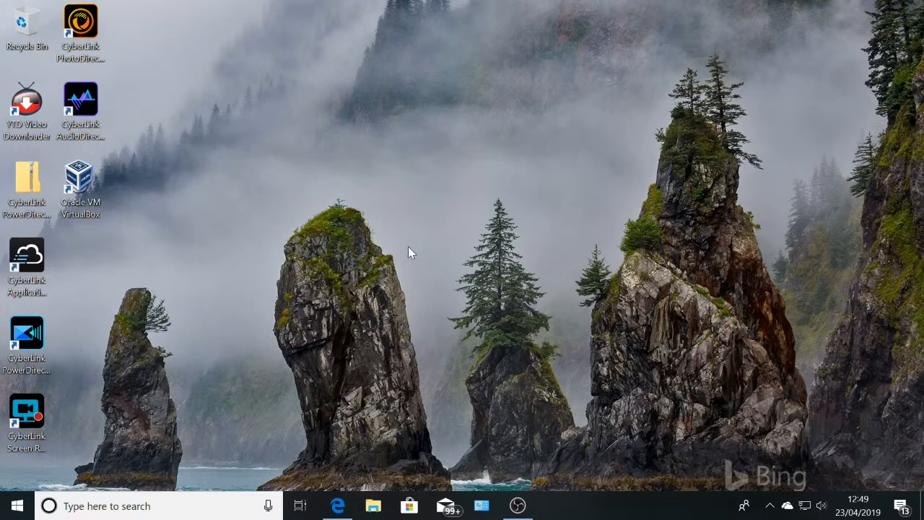
mouse_move(442, 249)
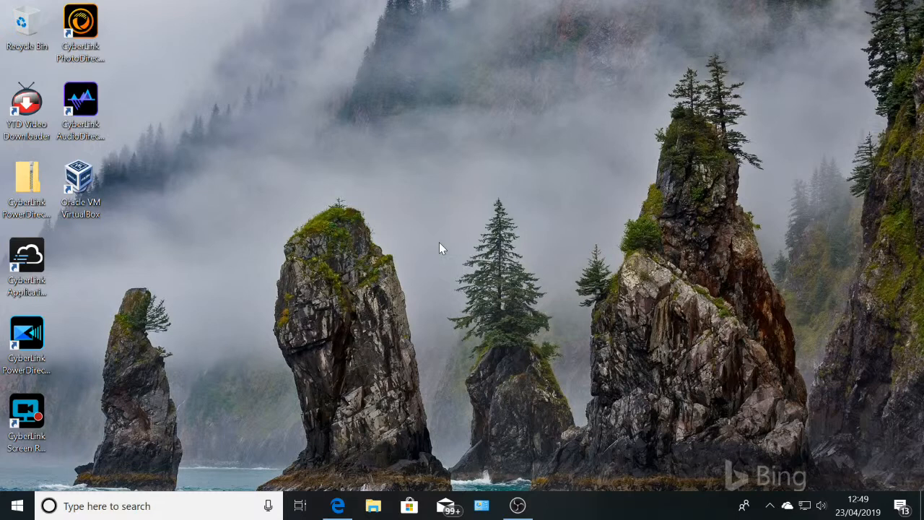
mouse_move(390, 362)
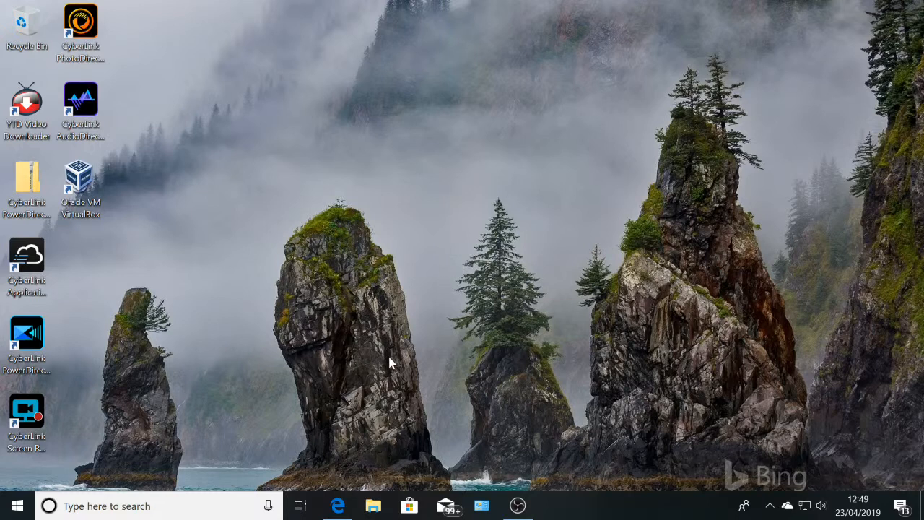
mouse_move(98, 485)
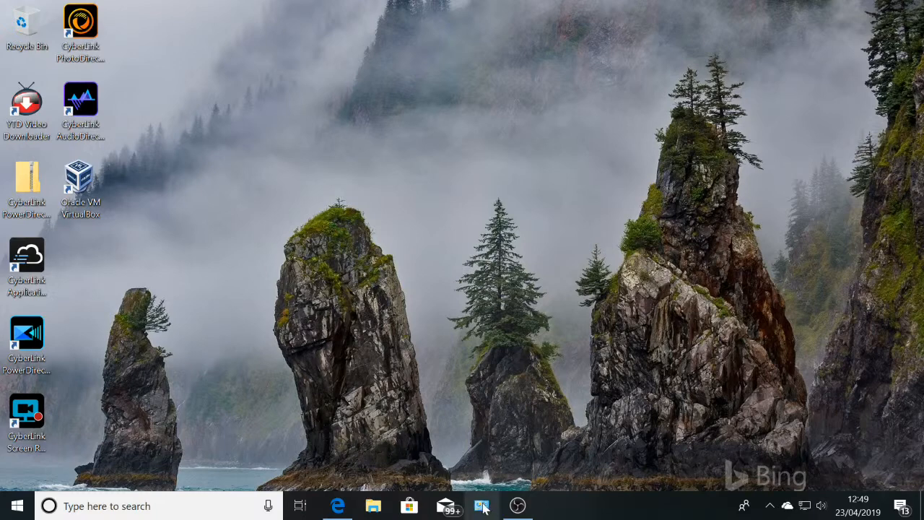
Reach the Windows Features list through Control Panel's Programs section.
click(482, 506)
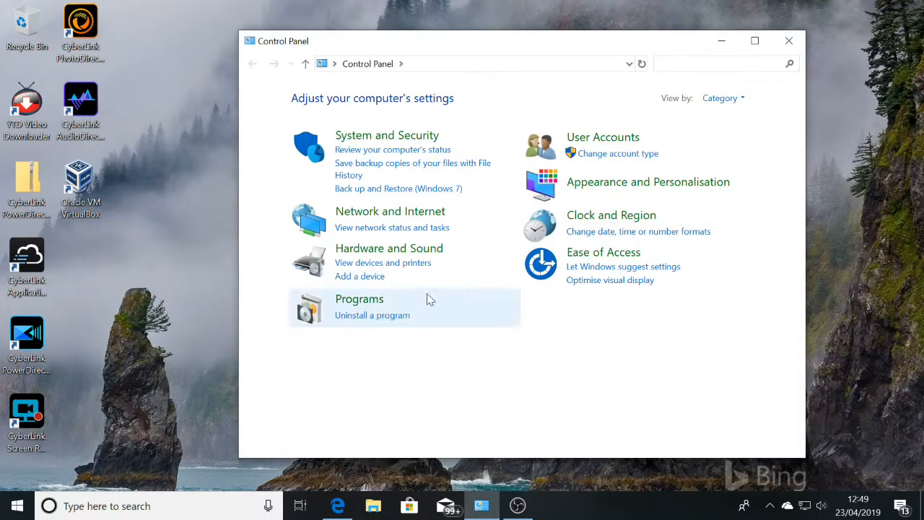
click(358, 299)
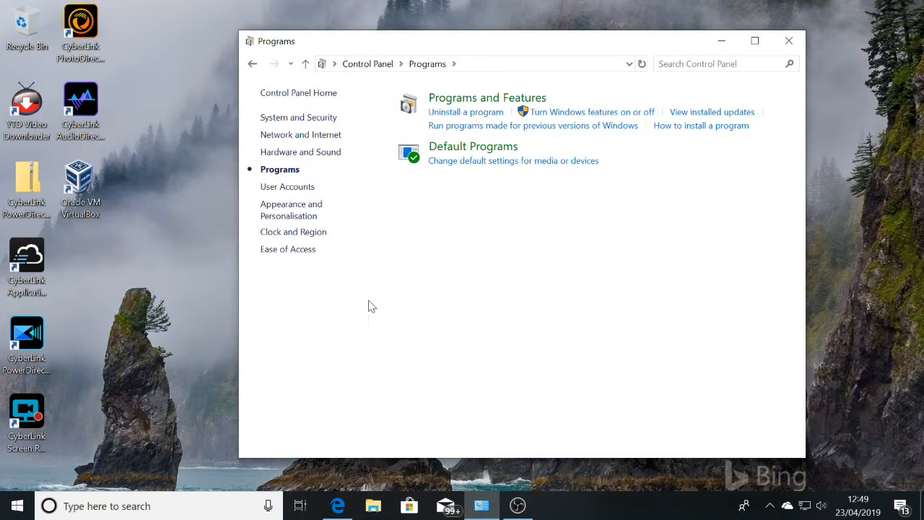
mouse_move(592, 119)
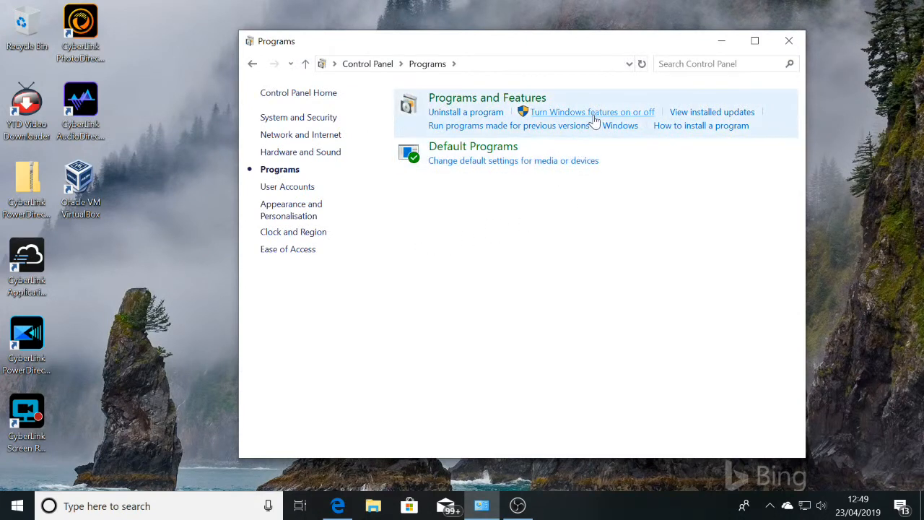
click(591, 111)
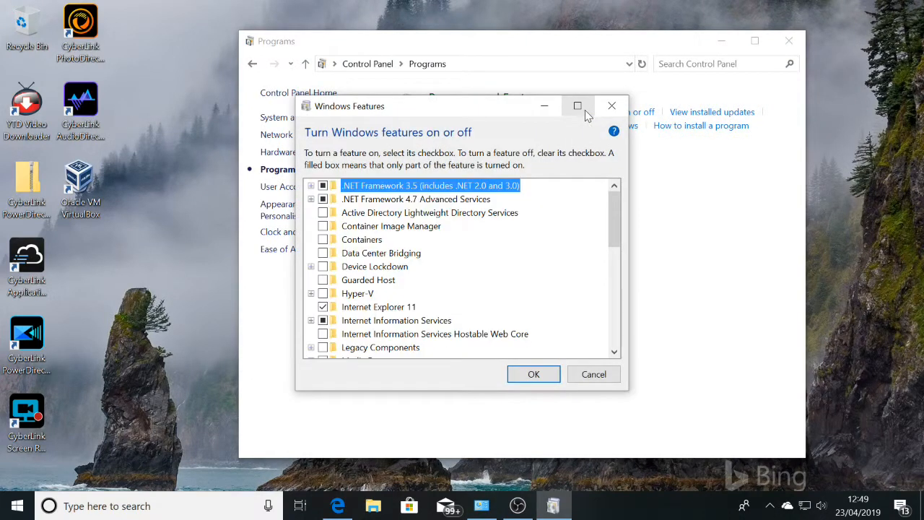
scroll(down, 3)
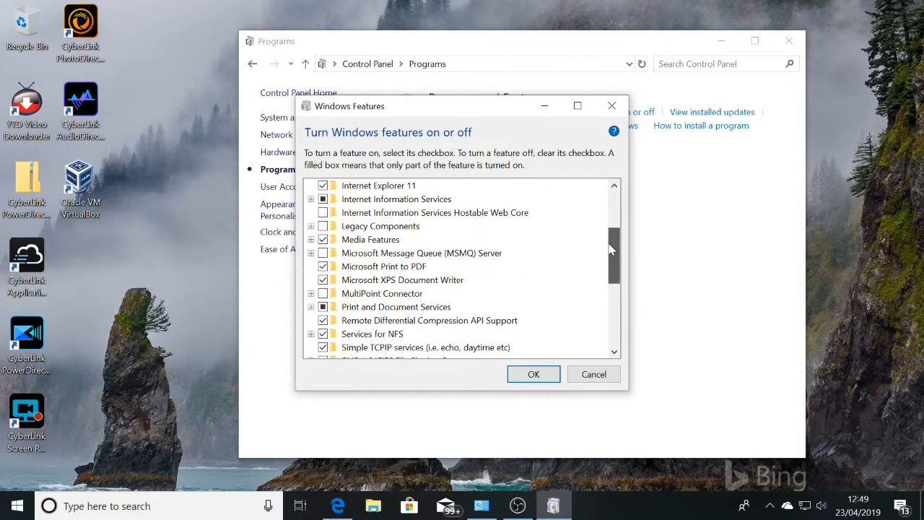
scroll(down, 3)
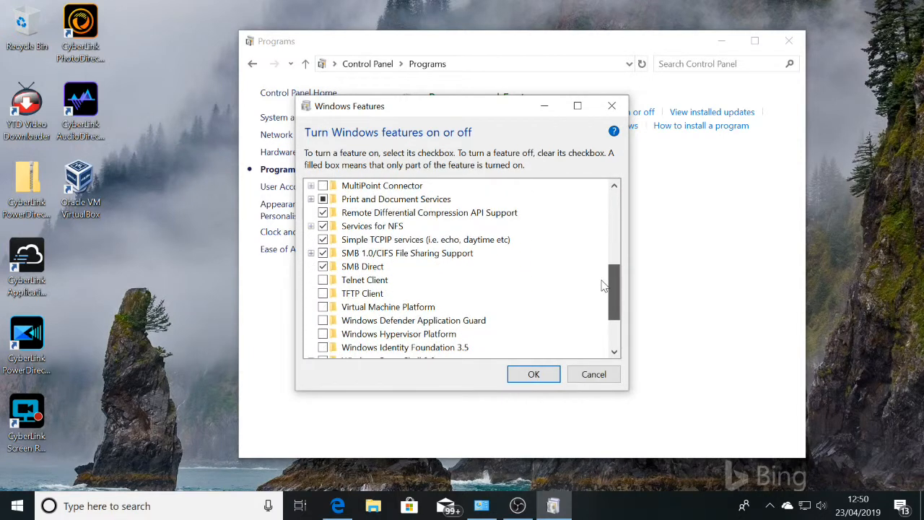
mouse_move(387, 306)
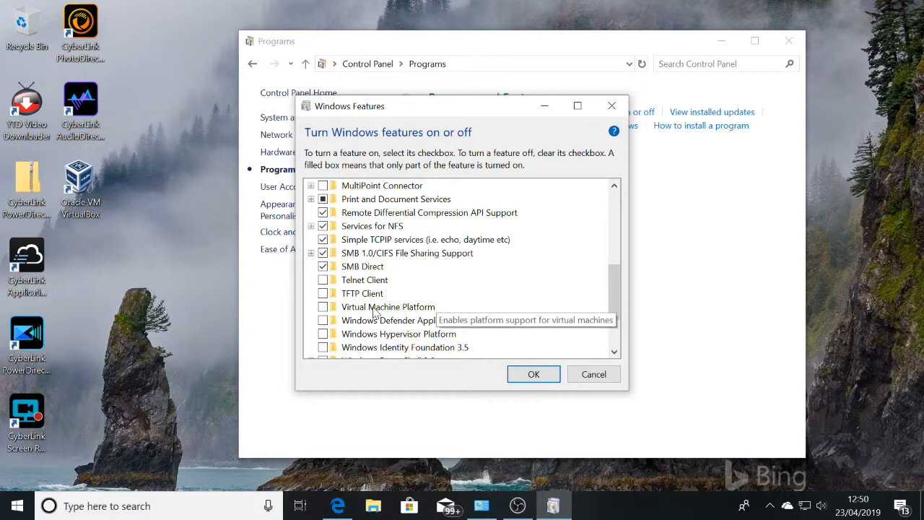
mouse_move(353, 312)
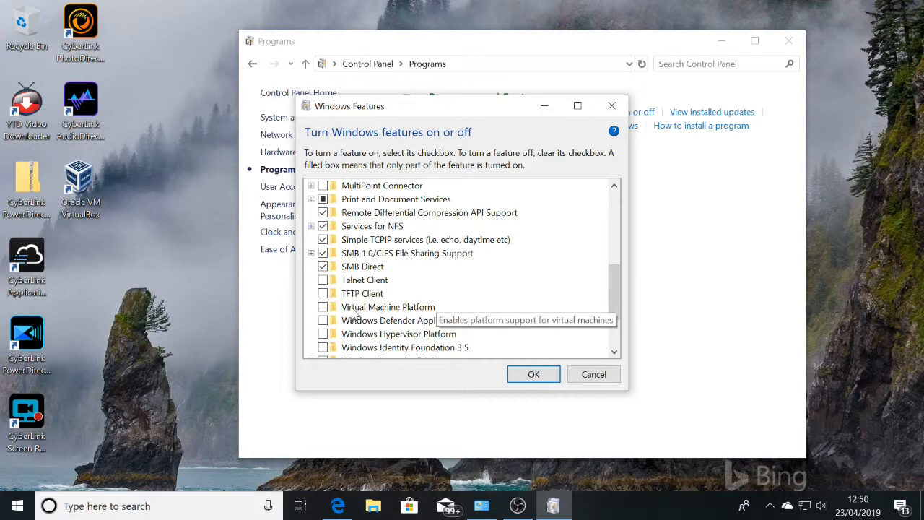
mouse_move(344, 315)
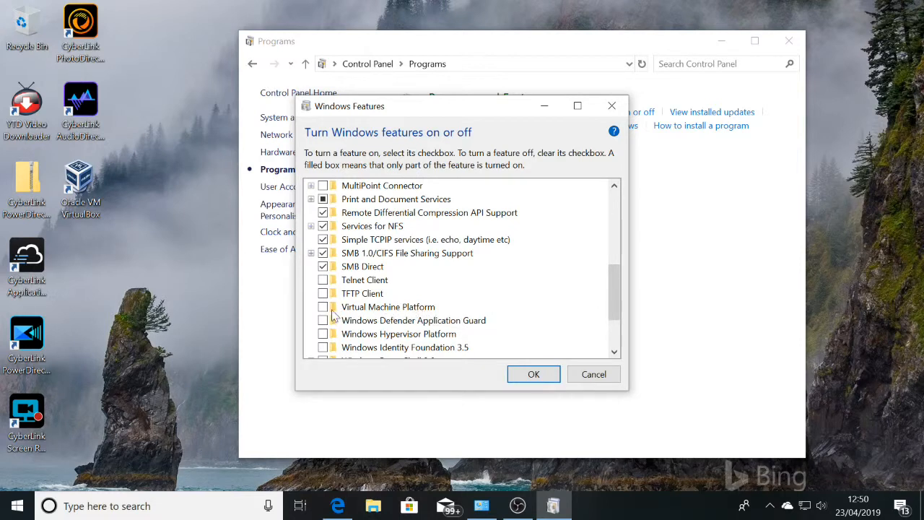
mouse_move(549, 375)
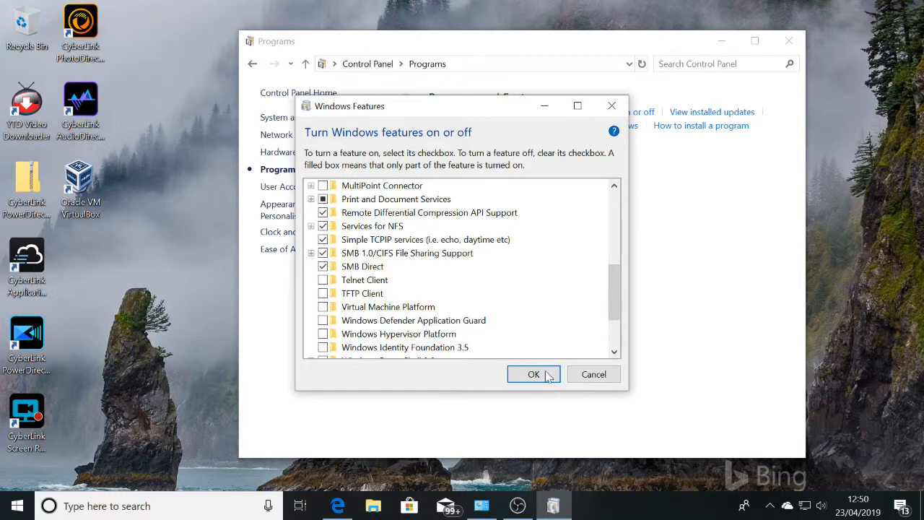
mouse_move(563, 364)
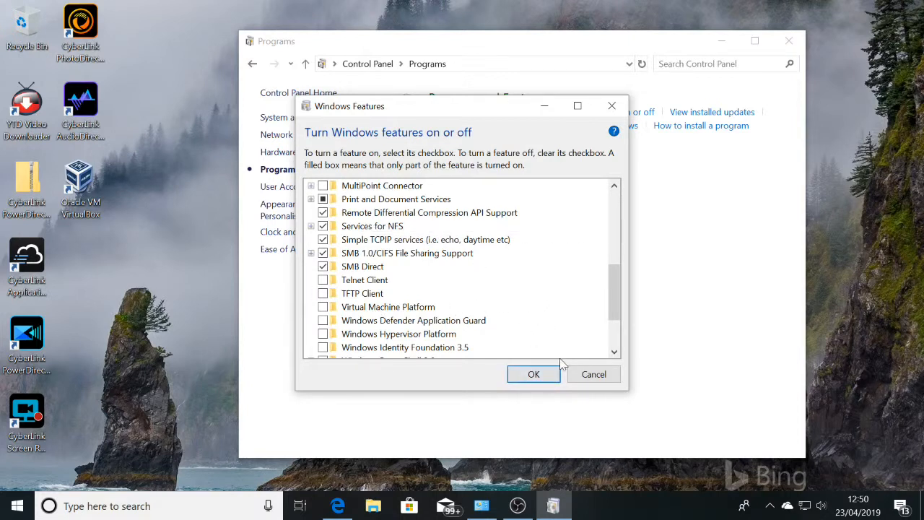
mouse_move(426, 307)
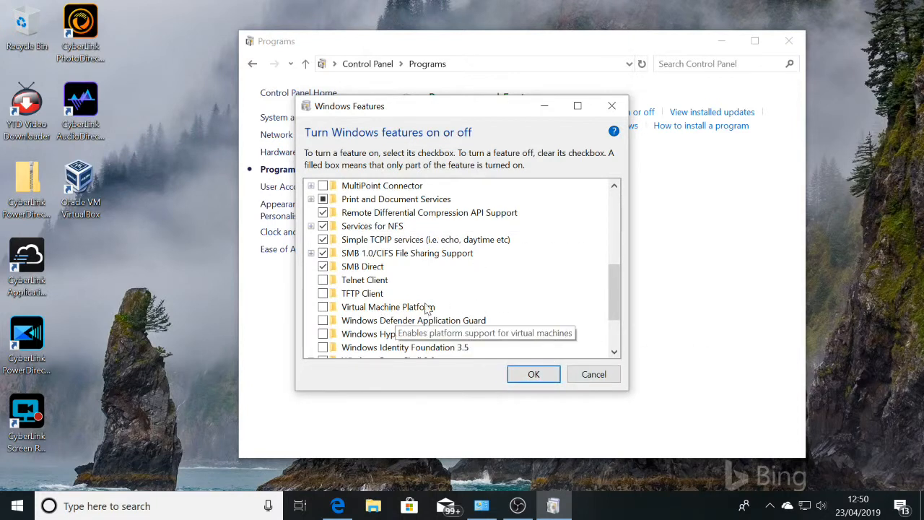